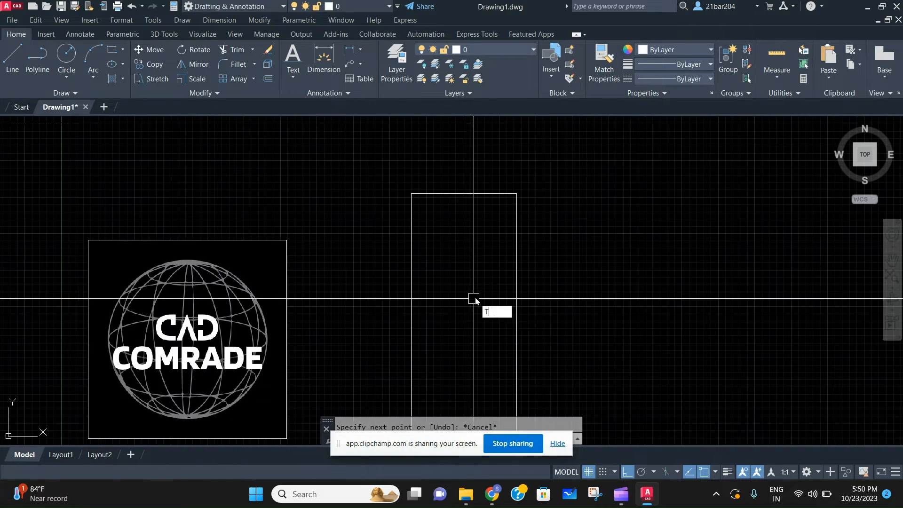
Fillet both top corners of the door rectangle using a radius of half its width.
key("Escape")
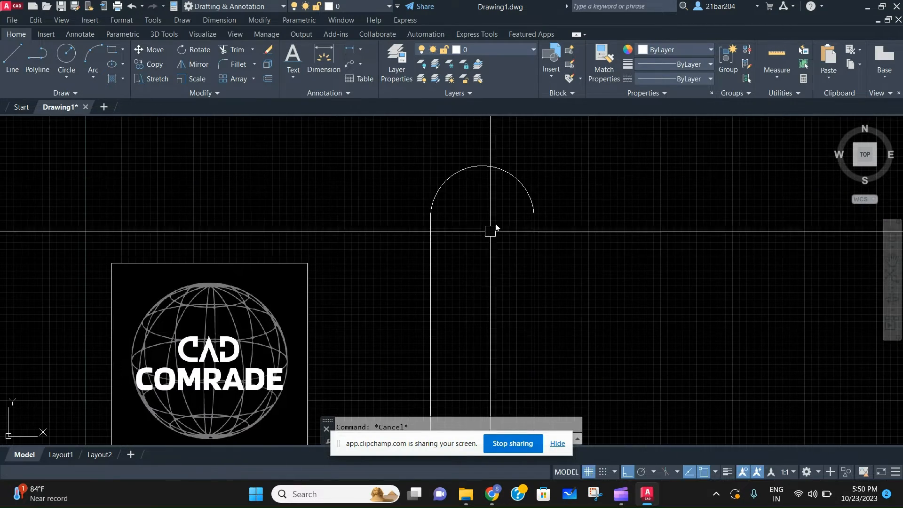
Zoom out around the arched door outline before offsetting the frame.
scroll("down", 3)
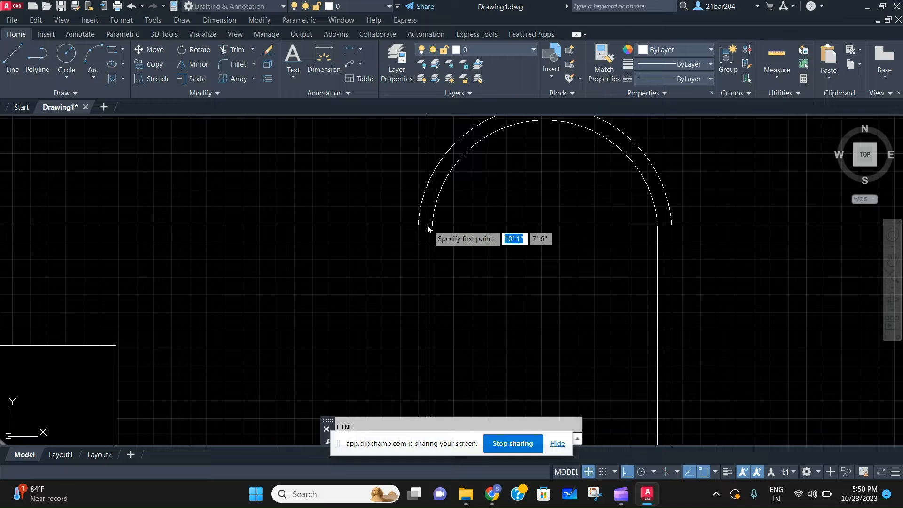
Start the horizontal dividing line across the base of the inner arch.
left_click(440, 236)
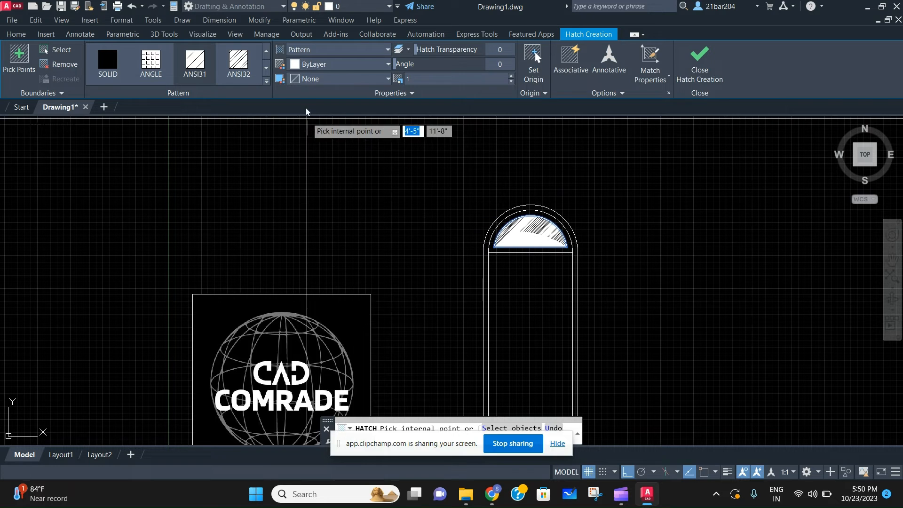
Expand the hatch pattern gallery and scroll through it toward the DOTS pattern.
left_click(265, 83)
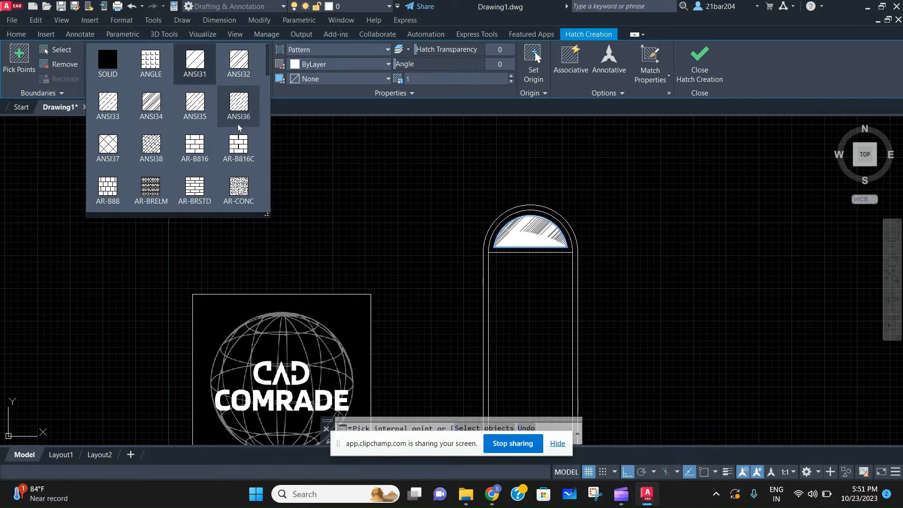
scroll("down", 3)
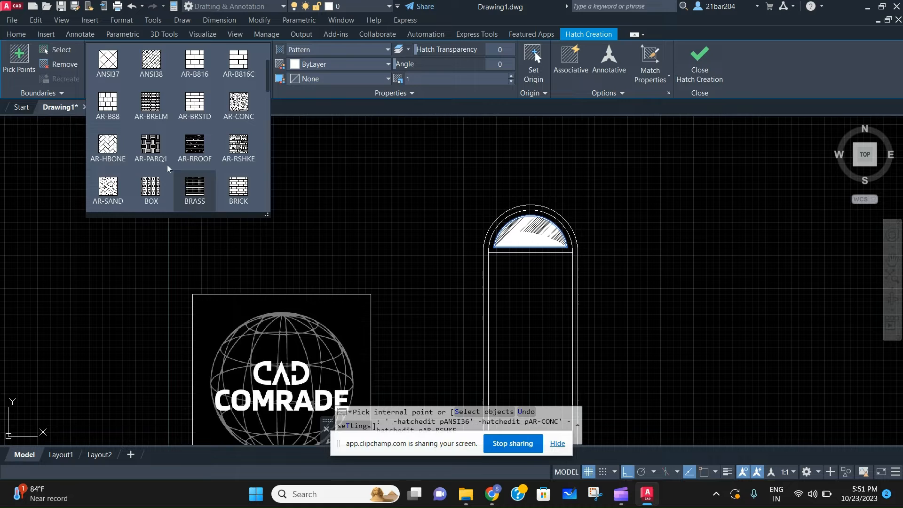
scroll("down", 3)
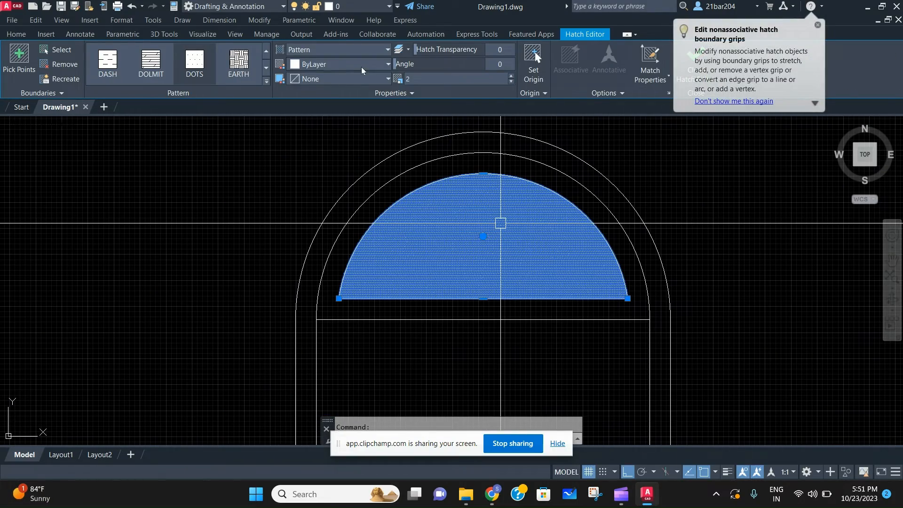
Set the glass hatch colour to True Color 39,118,187 and close the Hatch Editor.
left_click(388, 64)
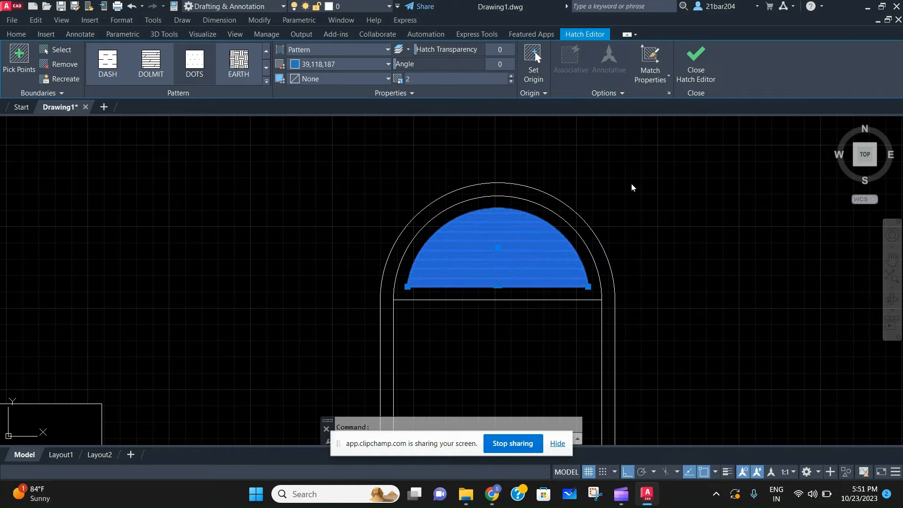
left_click(695, 61)
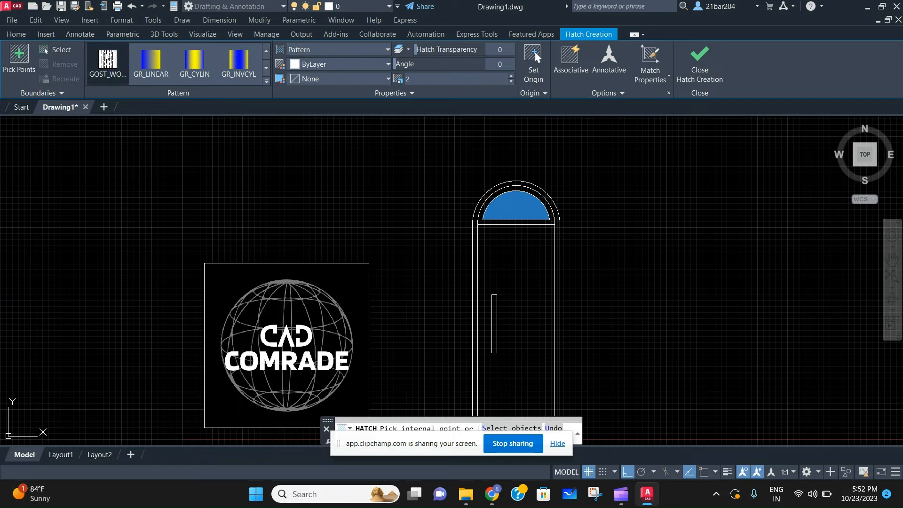
Apply the GOST_WOOD hatch inside the door panel below the dividing line.
left_click(515, 317)
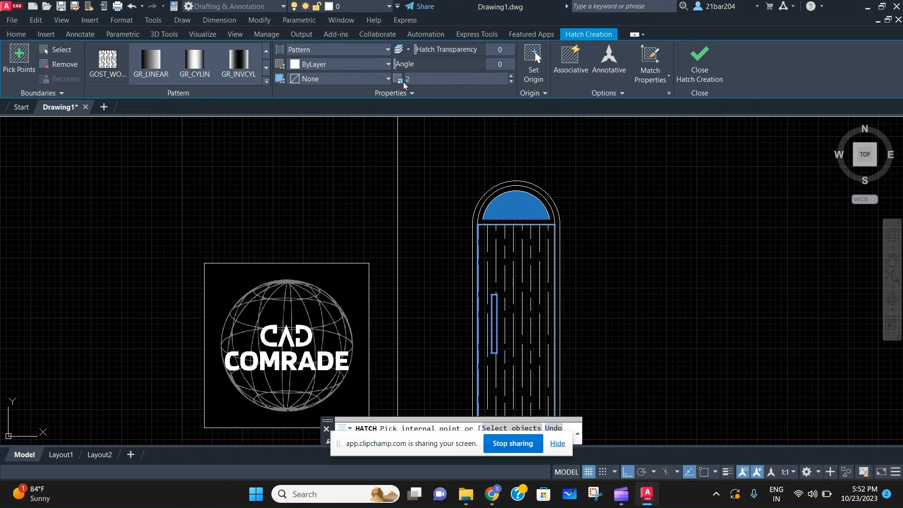